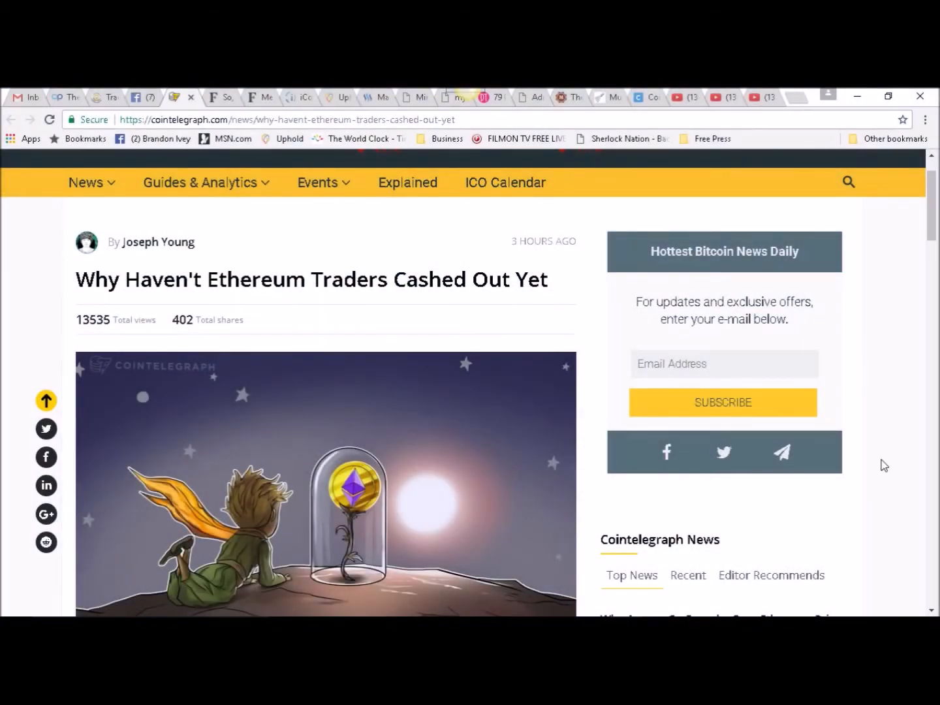
pyautogui.moveTo(877, 332)
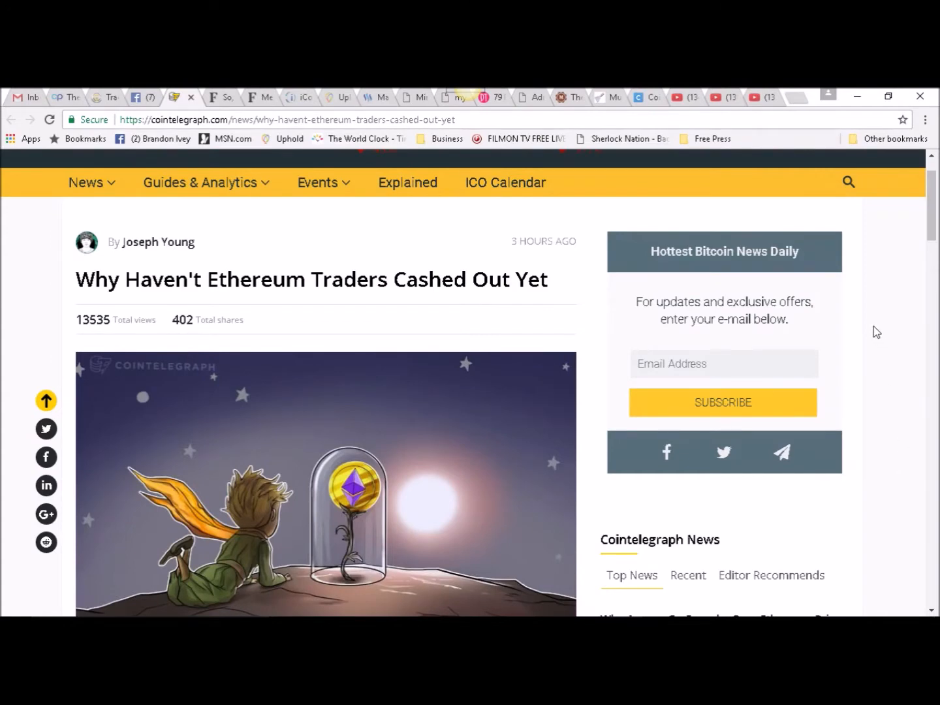
pyautogui.moveTo(866, 319)
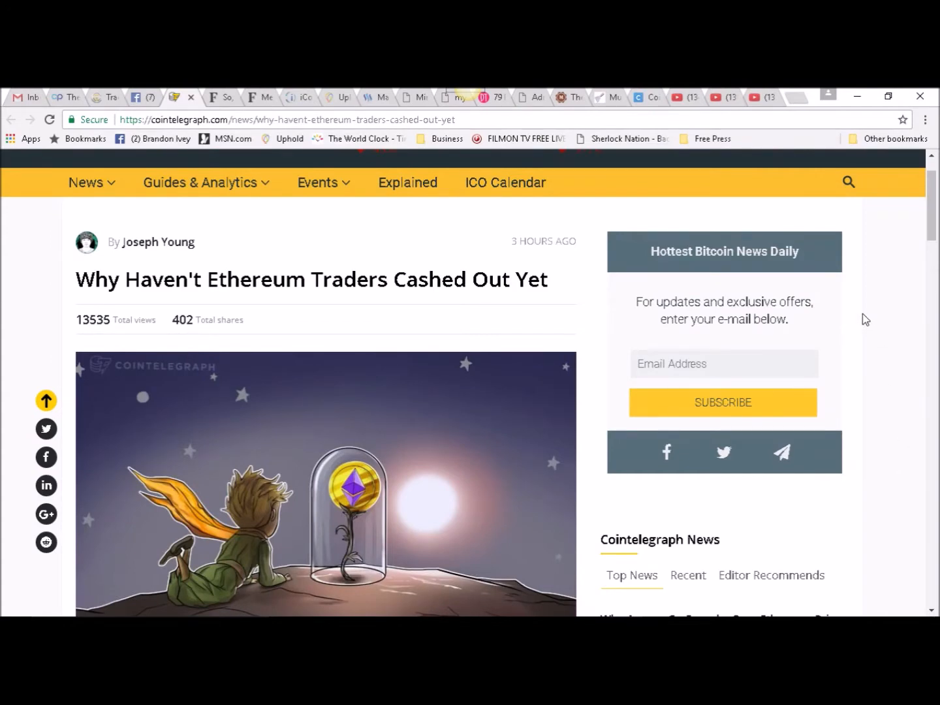
pyautogui.moveTo(872, 314)
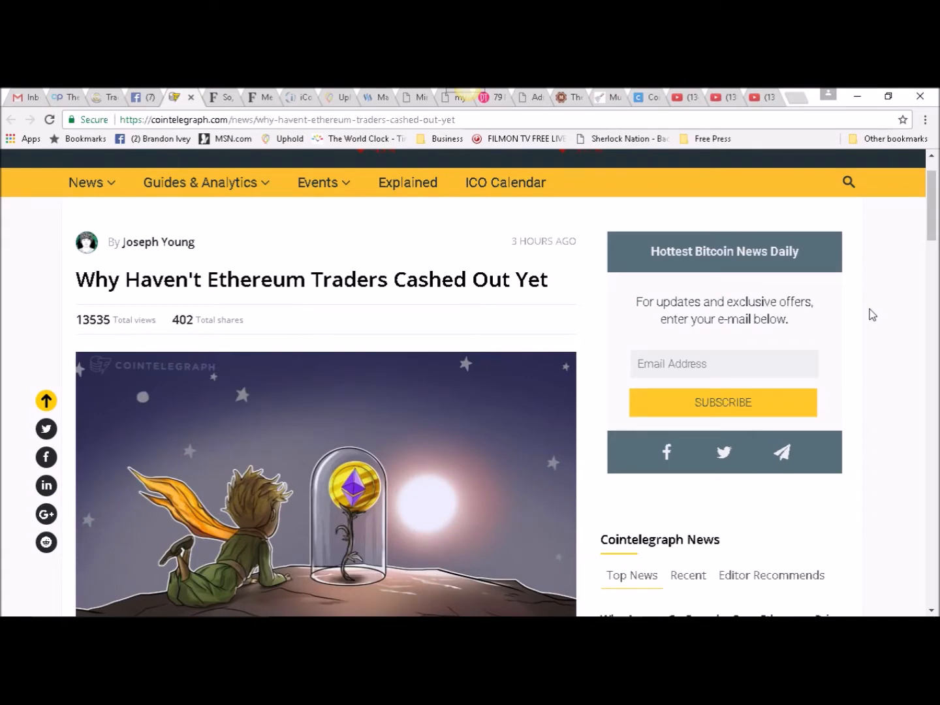
pyautogui.moveTo(701, 350)
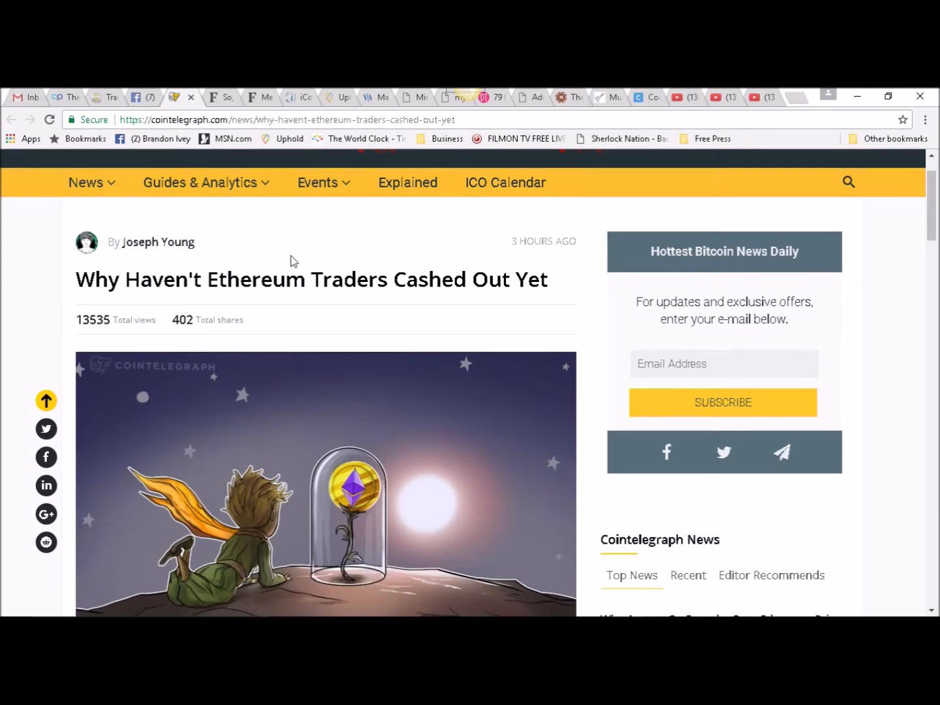
pyautogui.scroll(-3)
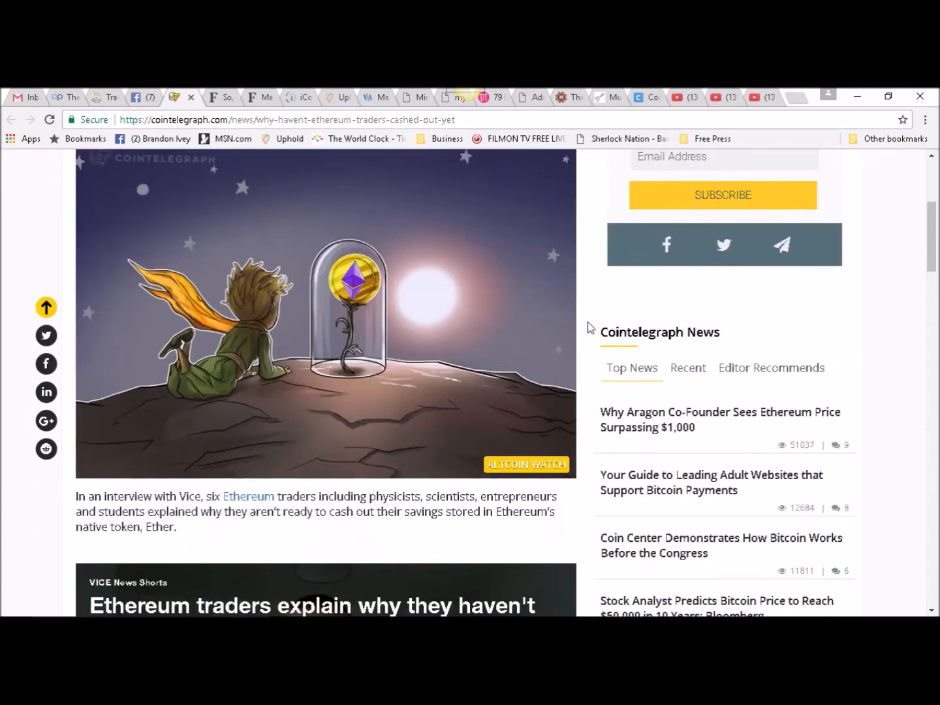
pyautogui.scroll(-3)
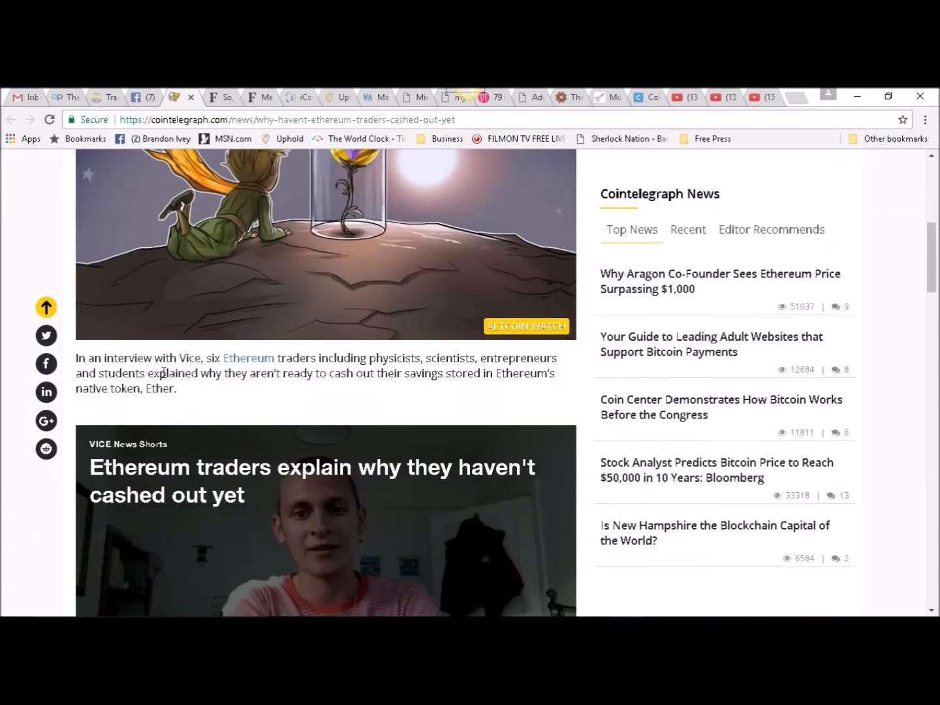
pyautogui.moveTo(267, 370)
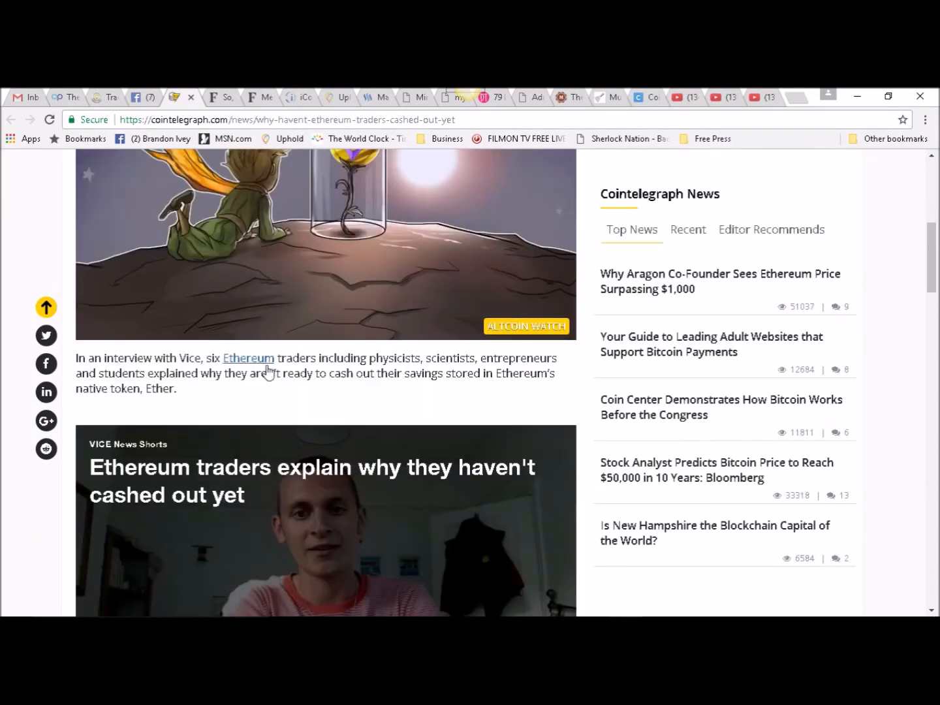
pyautogui.moveTo(366, 408)
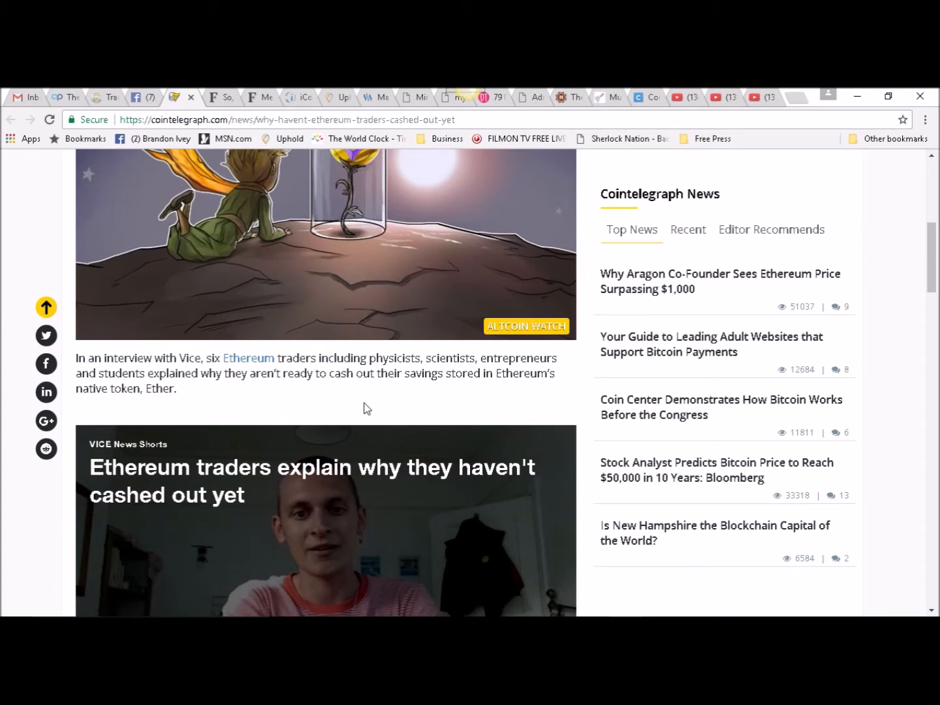
pyautogui.scroll(-3)
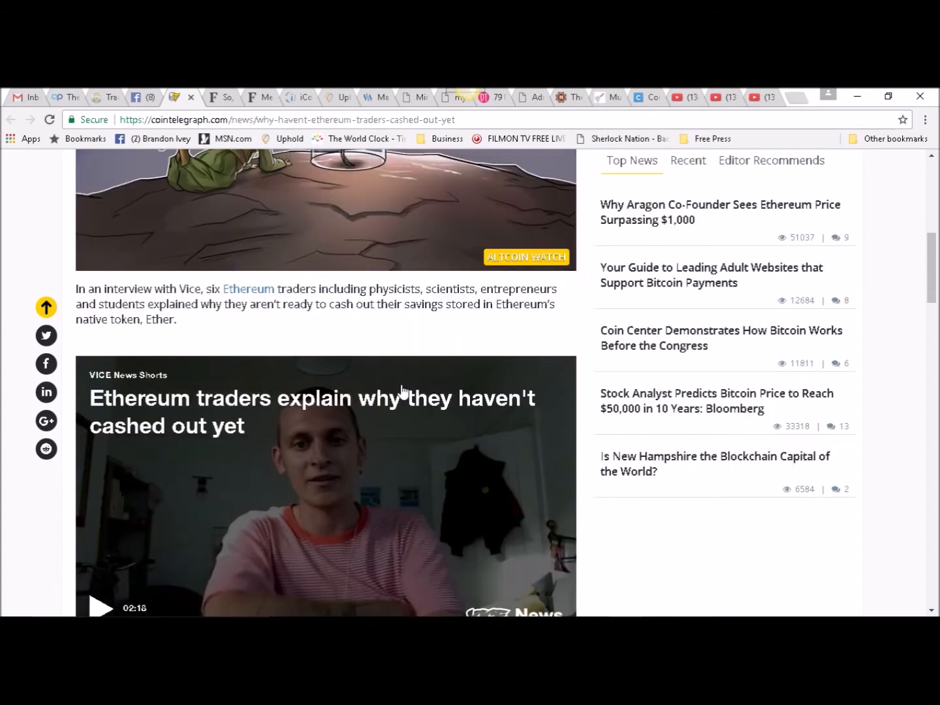
pyautogui.scroll(-3)
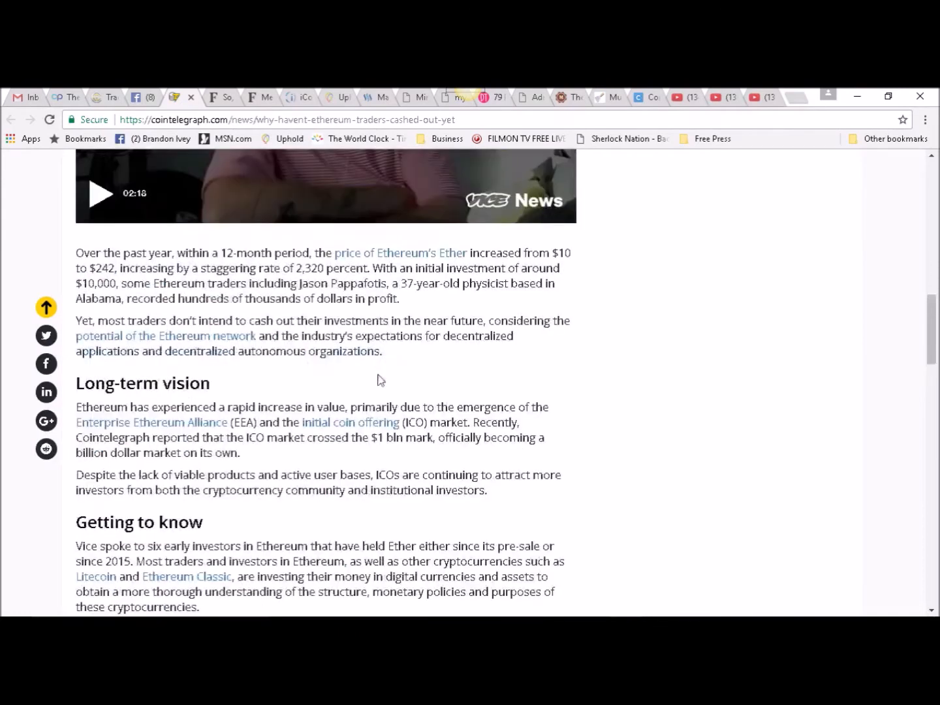
pyautogui.moveTo(379, 426)
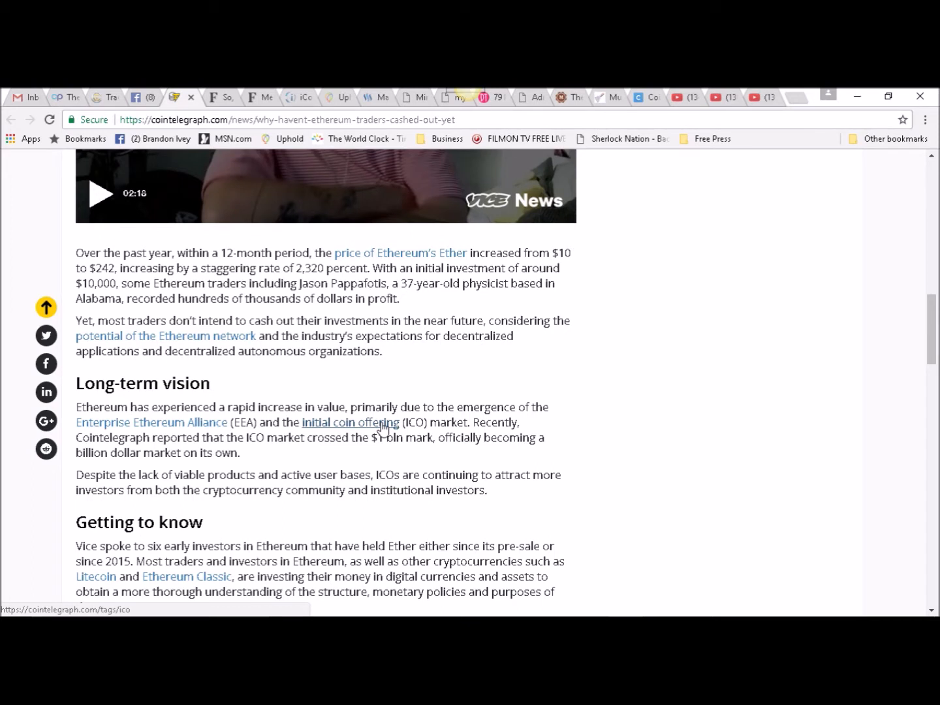
pyautogui.moveTo(408, 455)
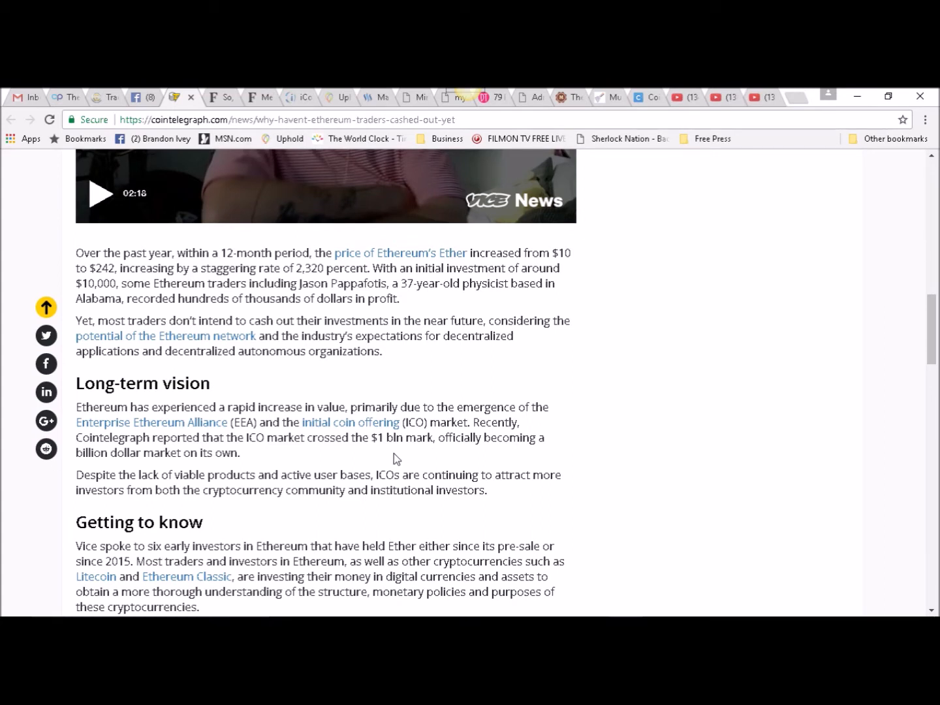
pyautogui.moveTo(396, 454)
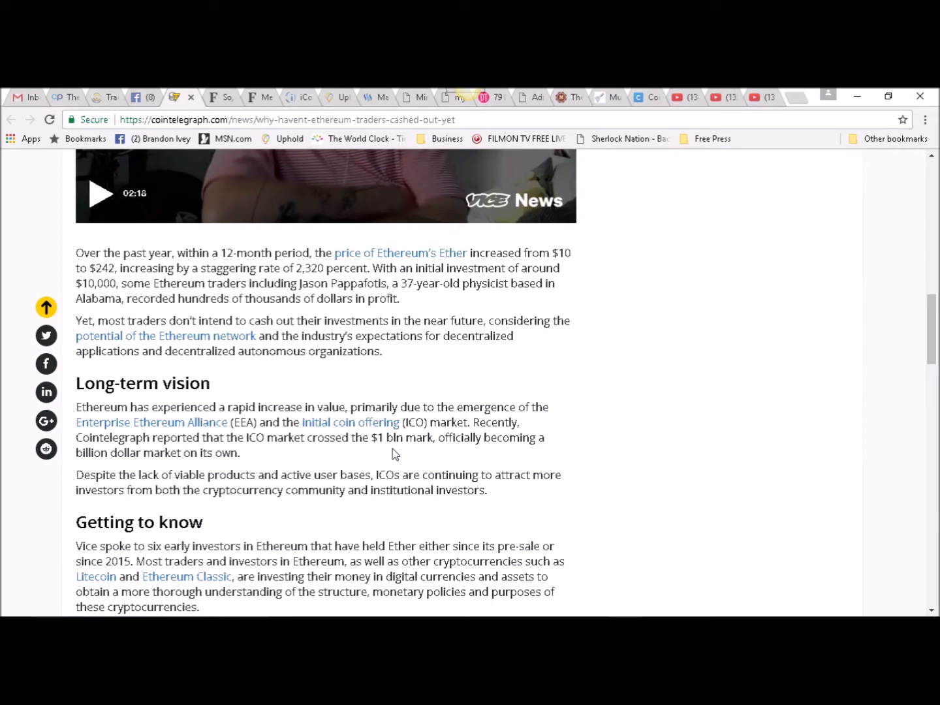
pyautogui.scroll(-3)
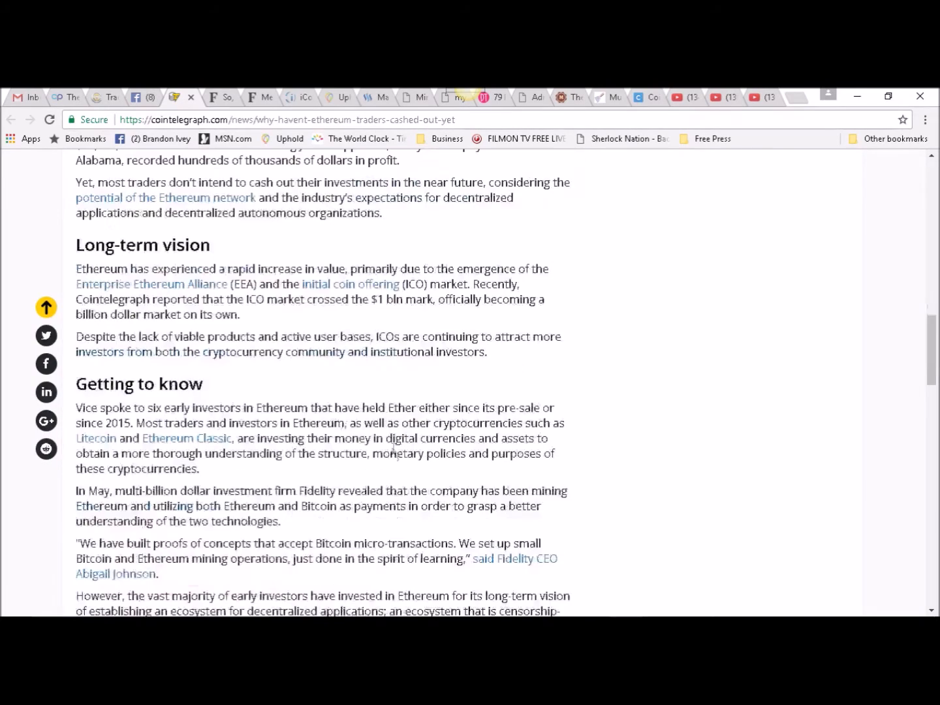
pyautogui.scroll(-3)
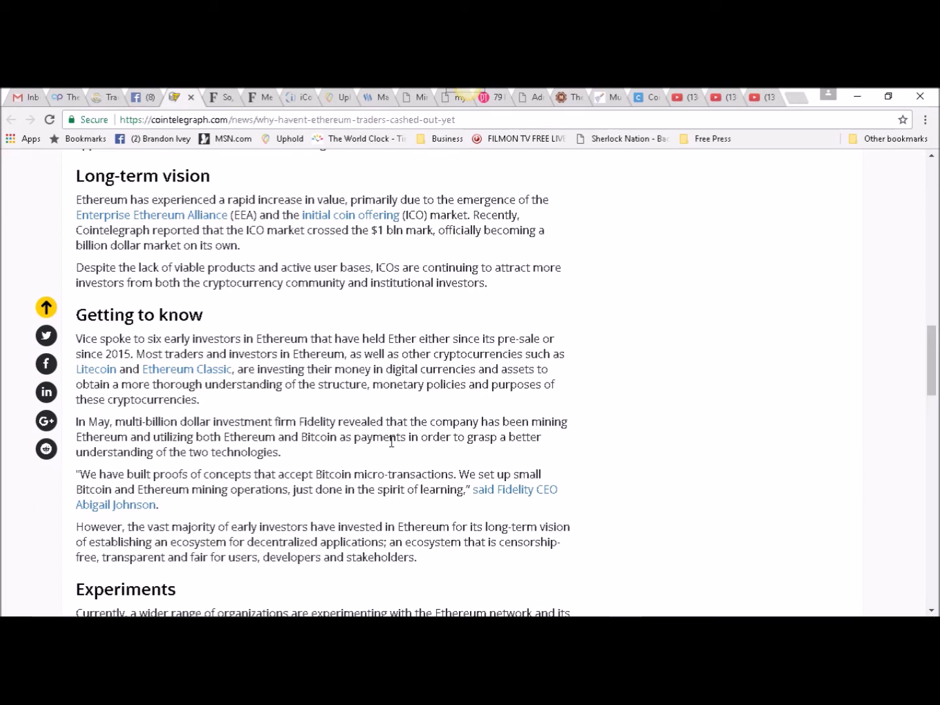
pyautogui.scroll(-3)
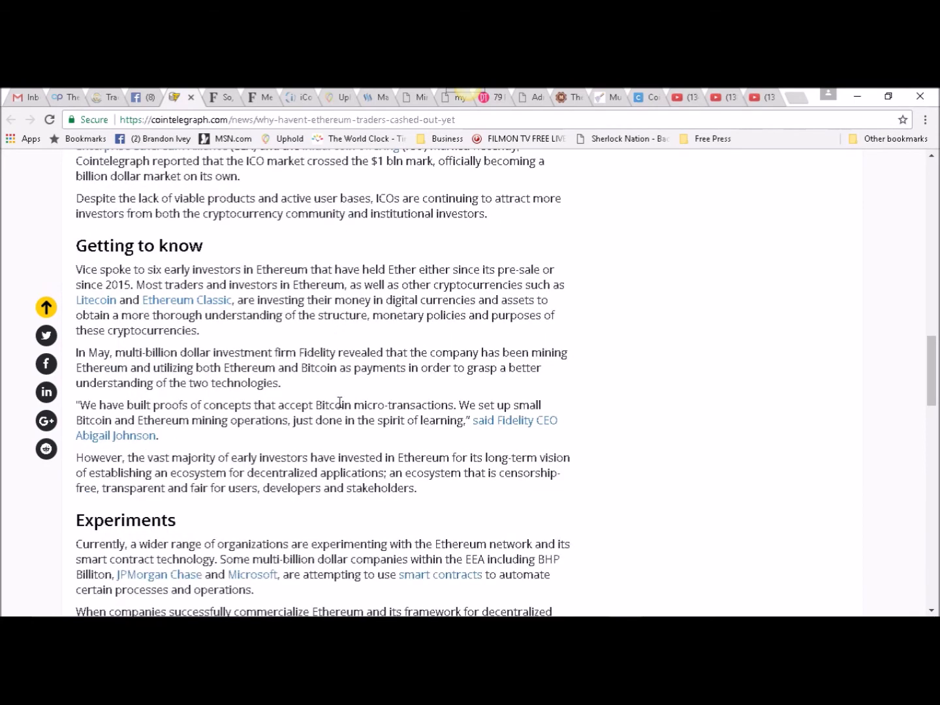
pyautogui.scroll(-3)
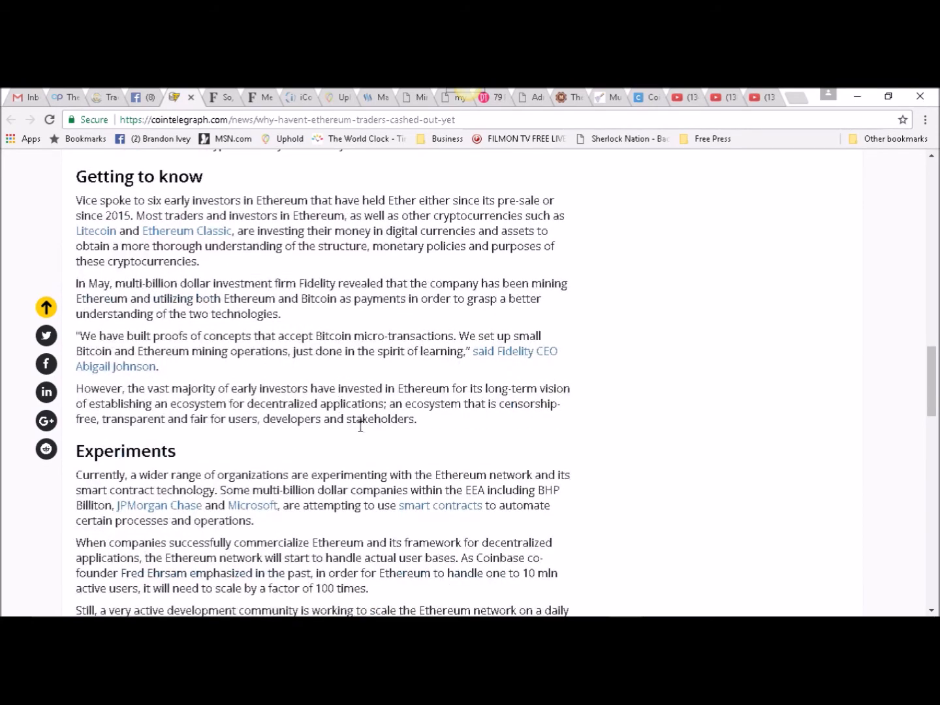
pyautogui.moveTo(436, 471)
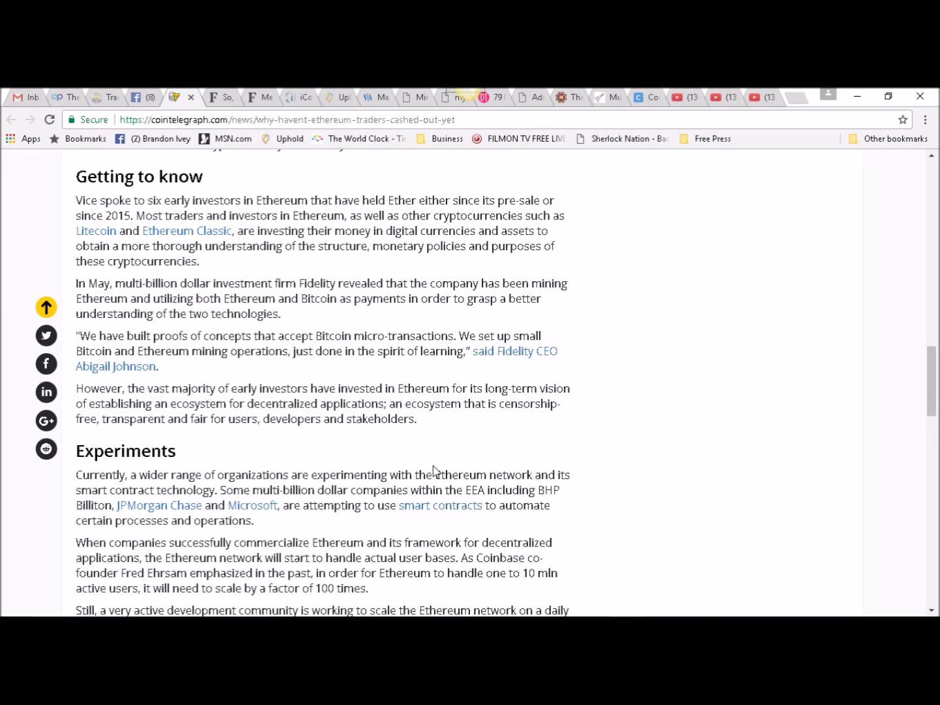
pyautogui.moveTo(469, 446)
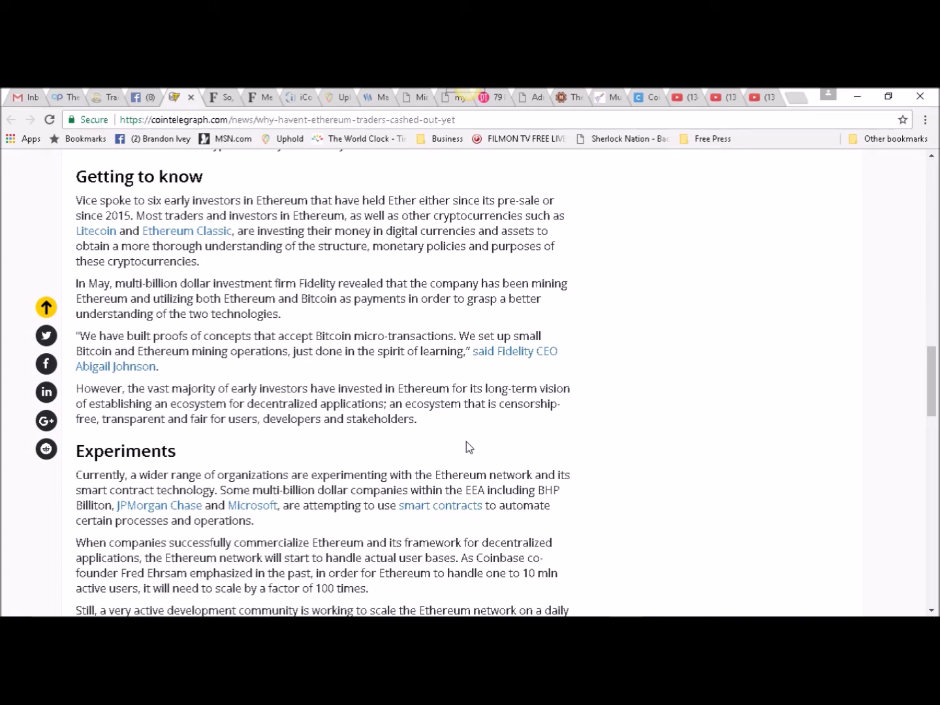
pyautogui.scroll(-3)
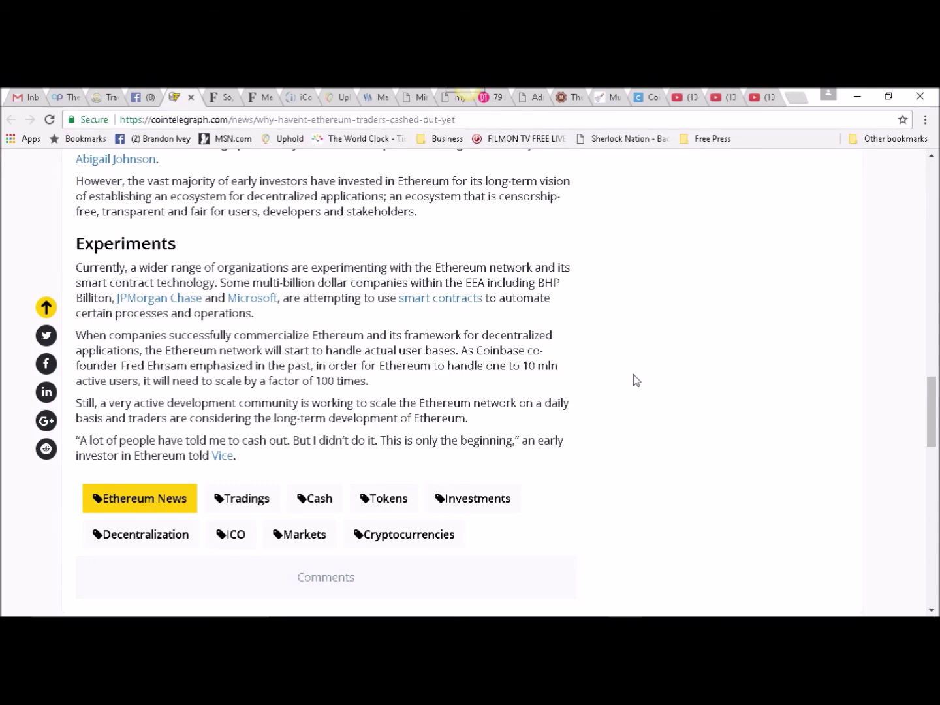
pyautogui.scroll(3)
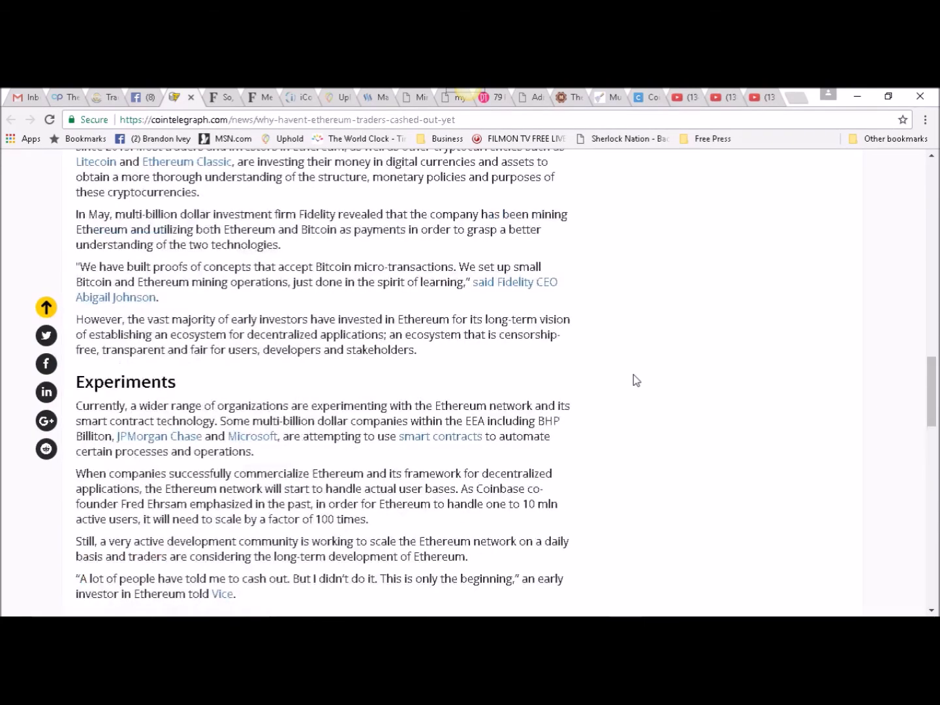